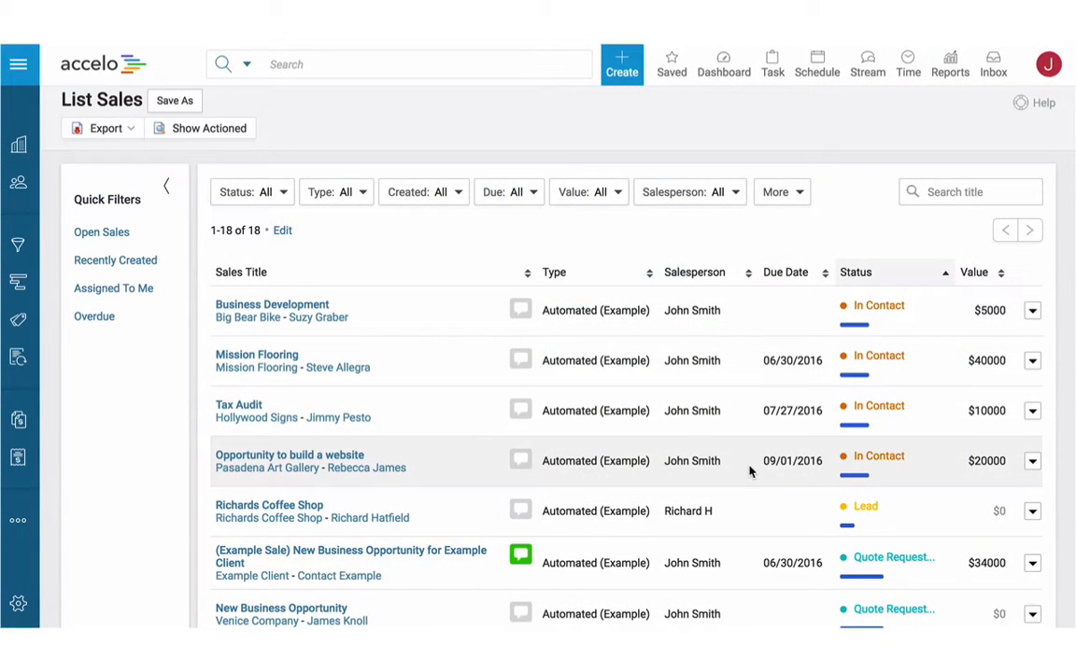
# - Filter the sales list by status Quote Requested, saved under My Filters, then show all 18 sales again
pyautogui.scroll(-3)
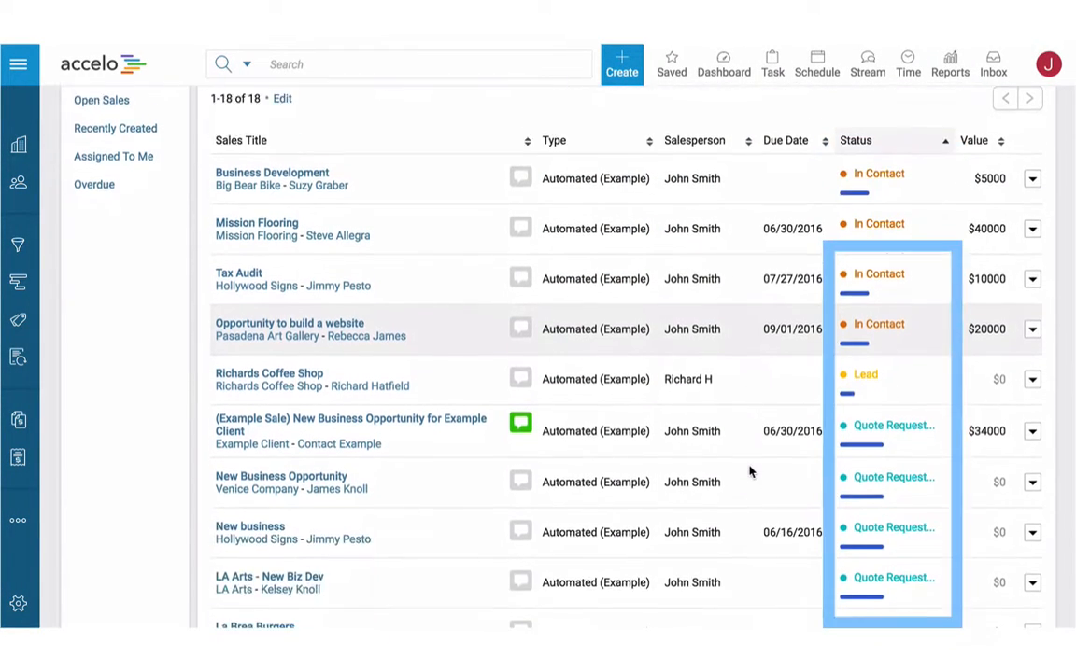
pyautogui.scroll(-3)
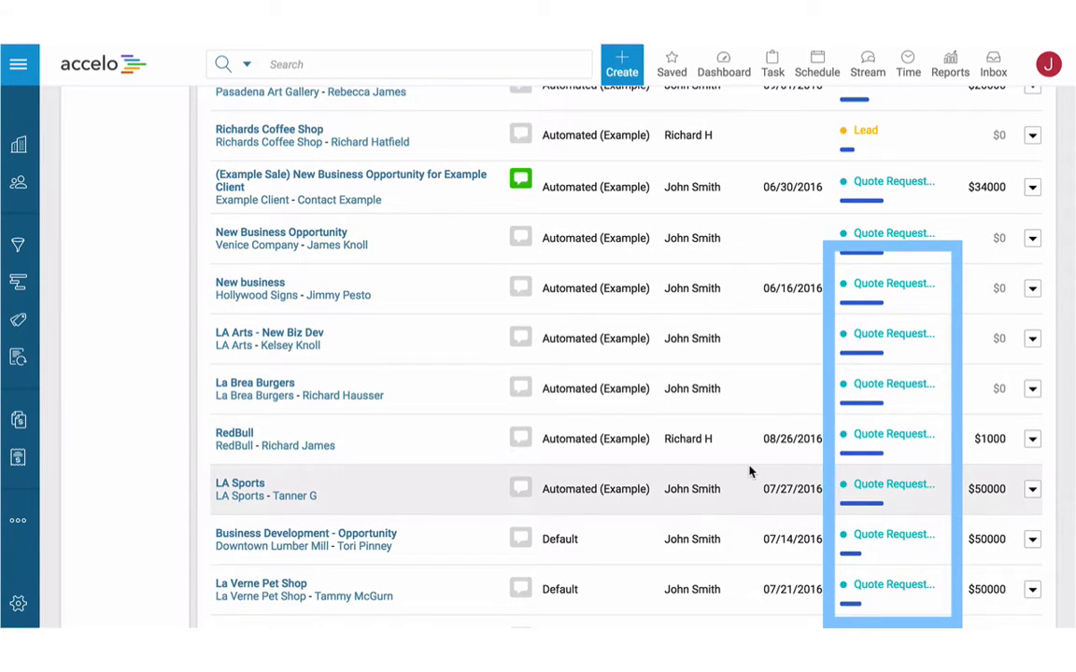
pyautogui.click(288, 190)
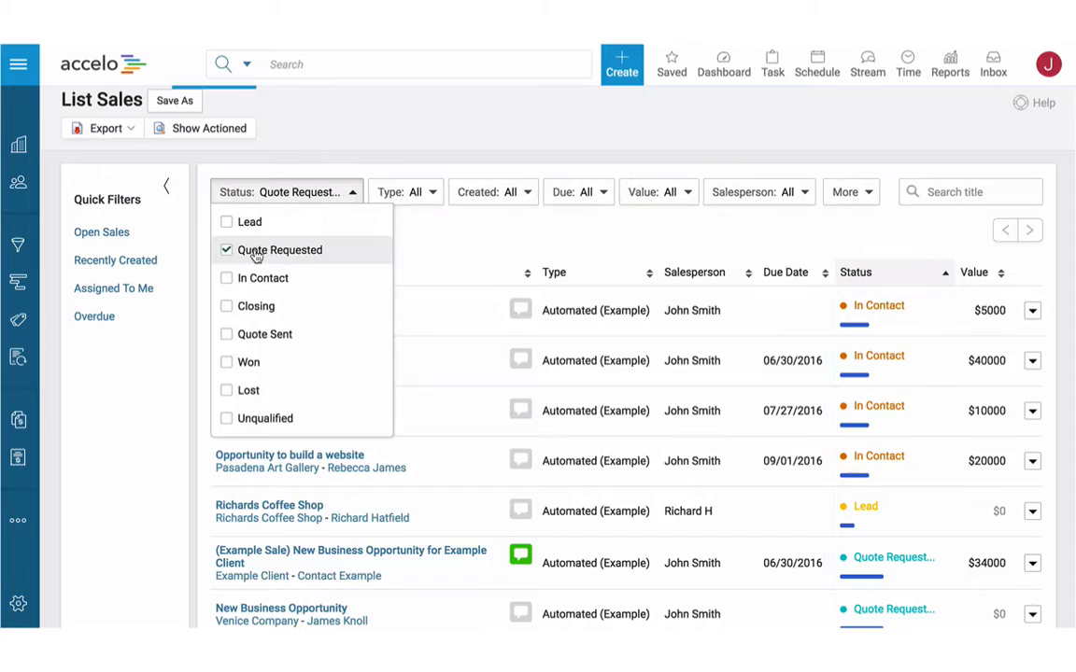
pyautogui.click(175, 101)
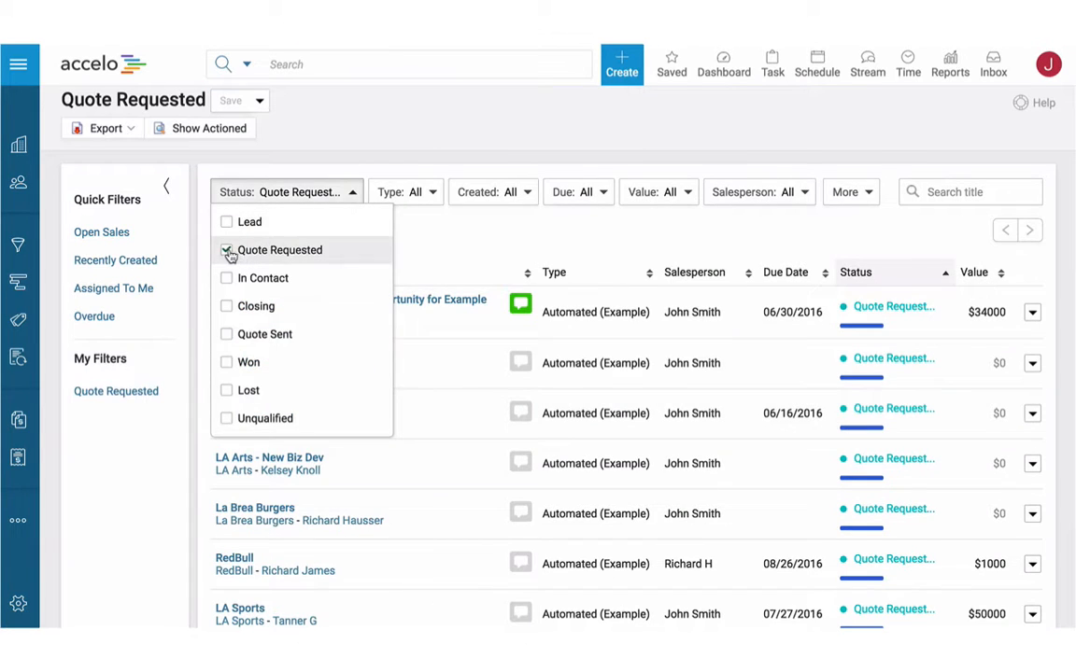
pyautogui.click(226, 250)
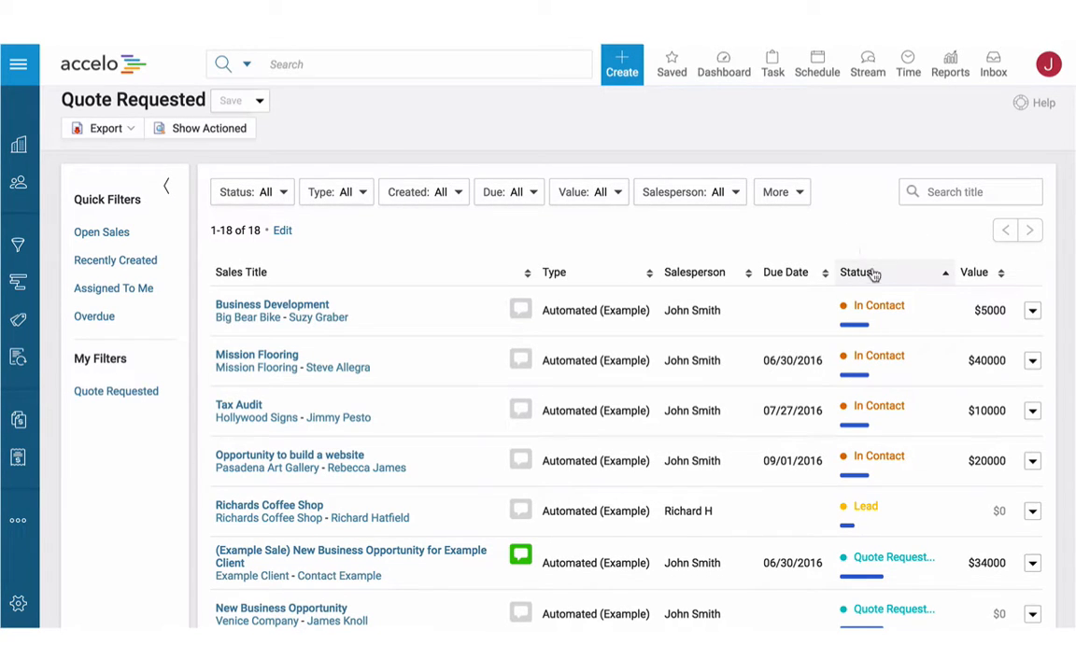
# - Reveal the Business Development sale's next statuses: Quote Requested, Won and Lost
pyautogui.click(872, 307)
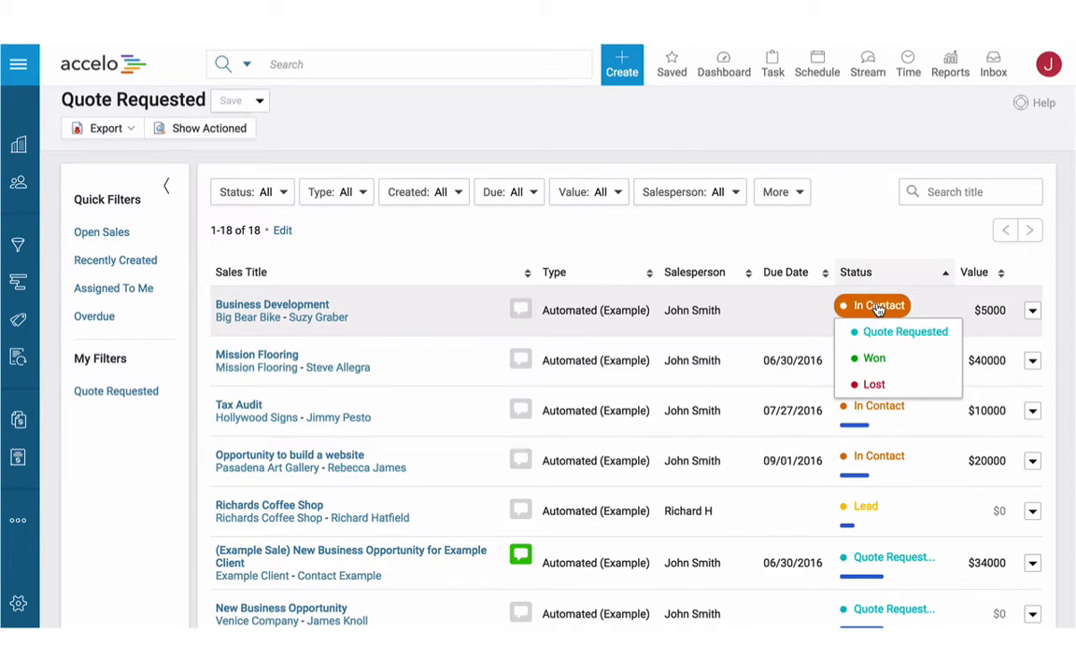
pyautogui.moveTo(904, 333)
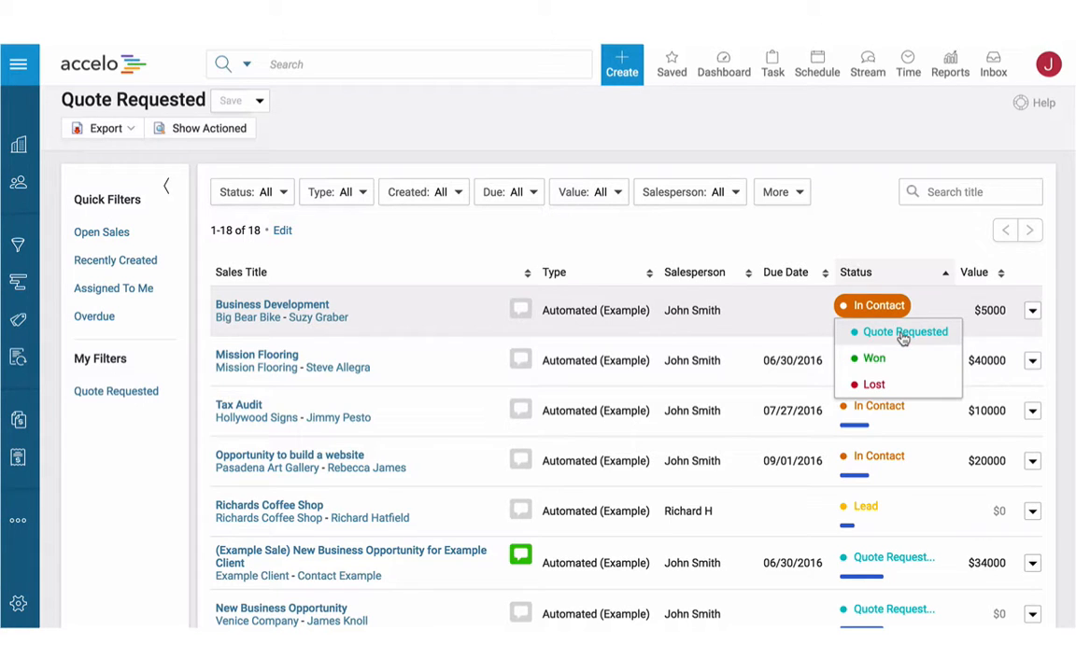
pyautogui.moveTo(887, 355)
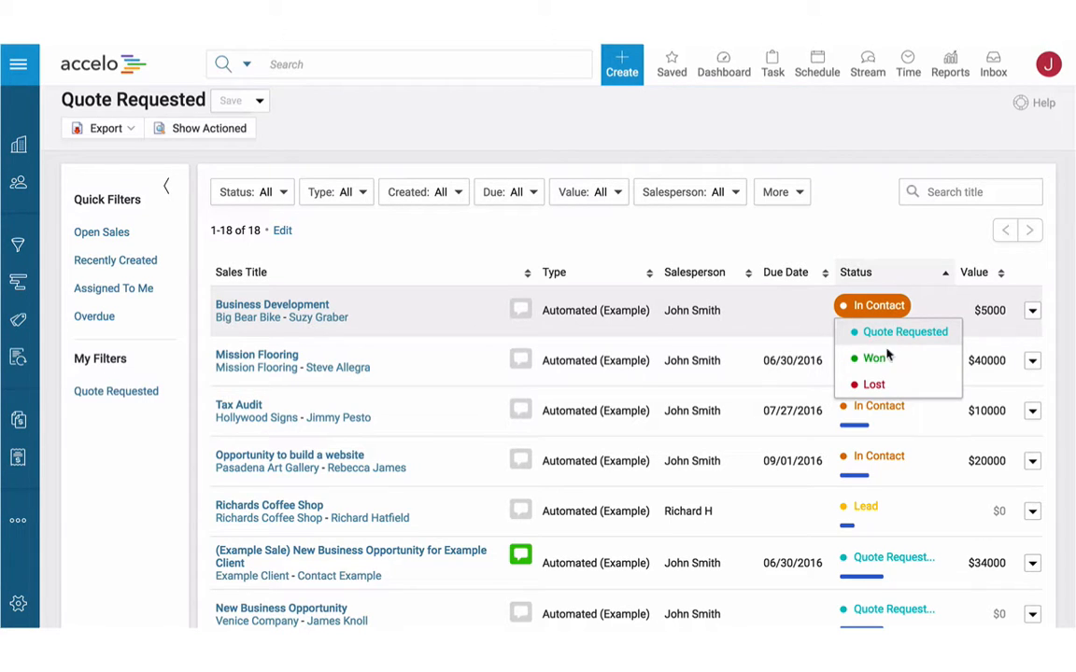
pyautogui.moveTo(878, 385)
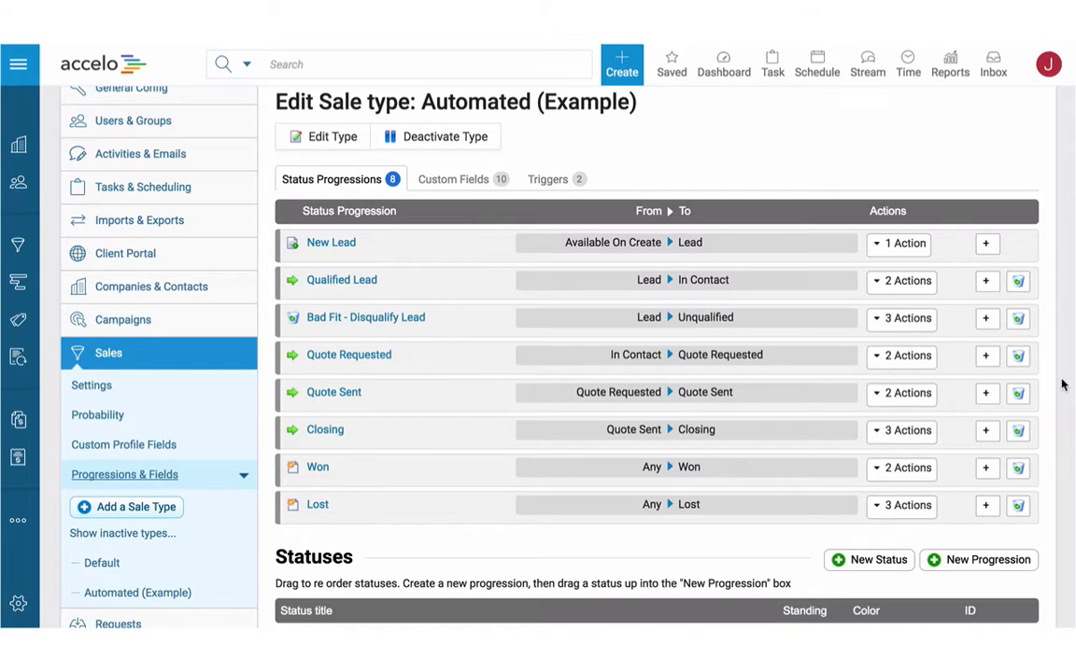
# - Create a new status progression from In Contact to Quote Requested under the sale type's Statuses
pyautogui.scroll(-3)
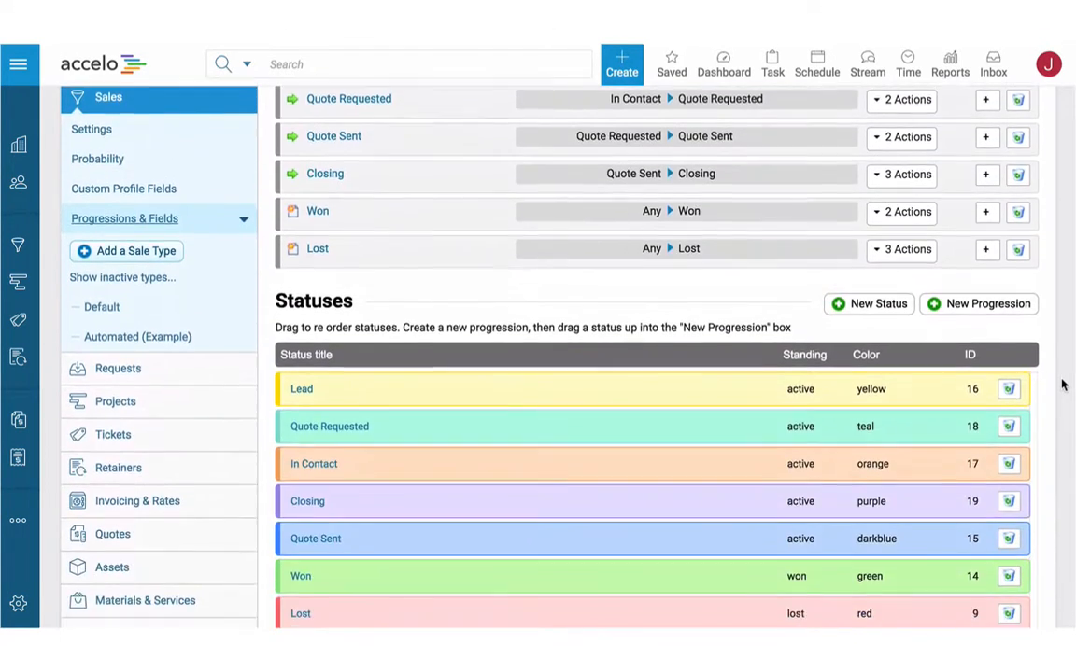
pyautogui.scroll(-3)
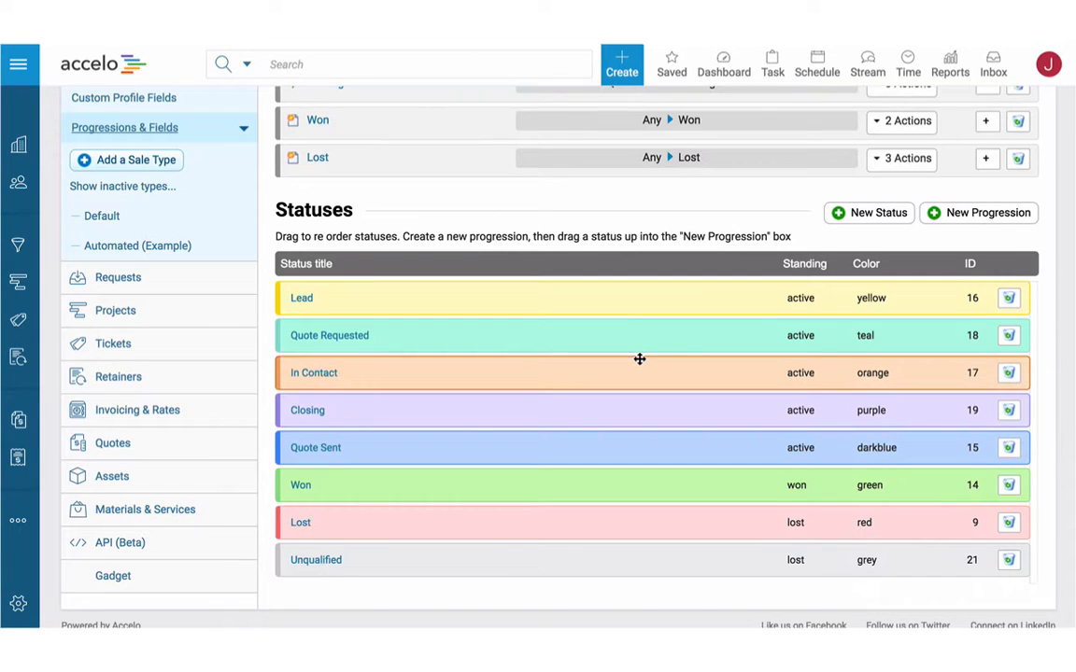
pyautogui.click(979, 213)
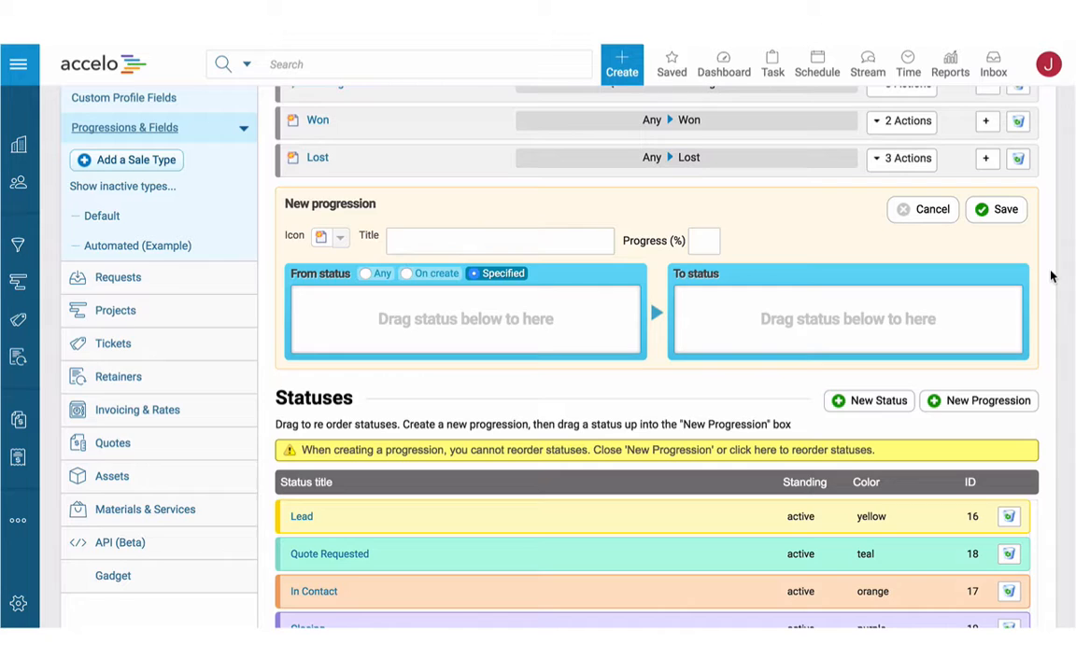
pyautogui.scroll(-3)
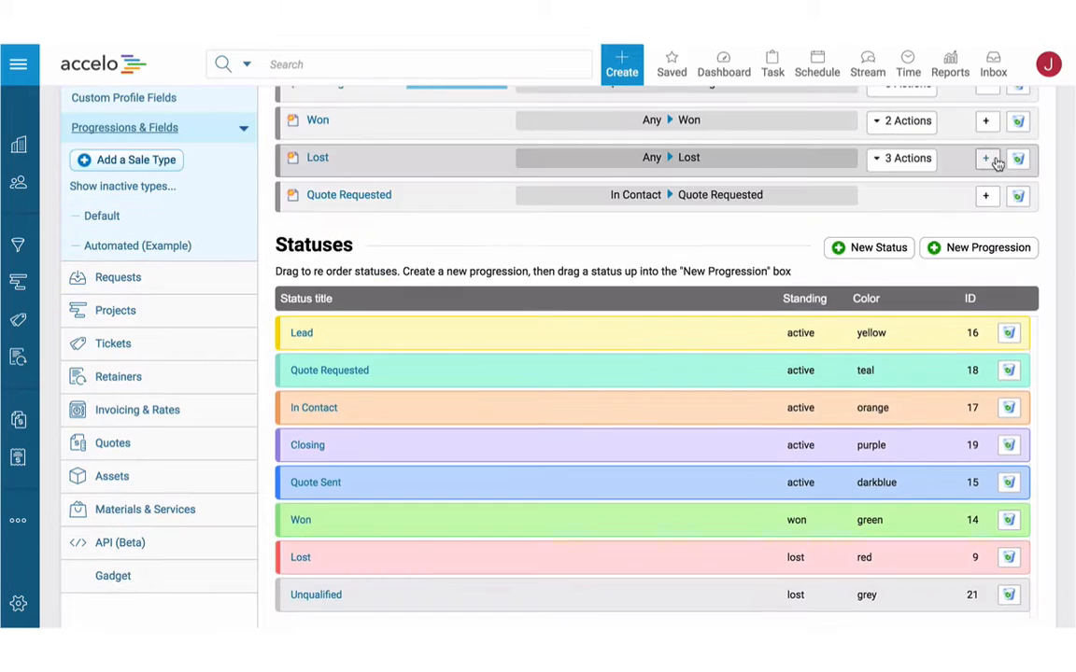
pyautogui.scroll(3)
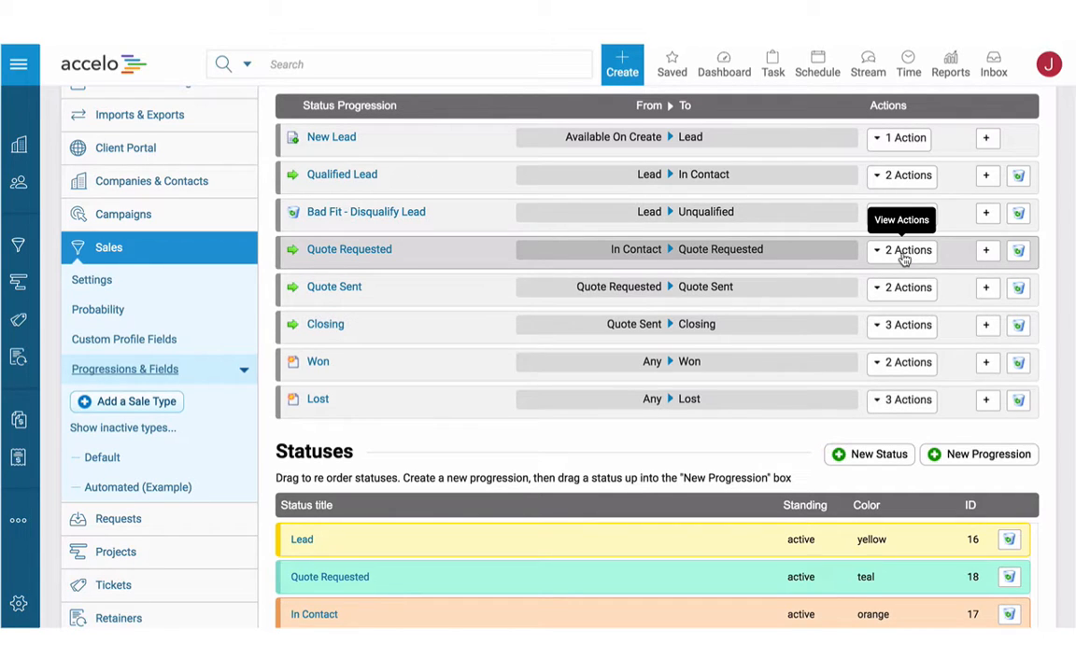
# - Expand the Quote Requested progression's 2 Actions and list the action types available to add
pyautogui.click(904, 251)
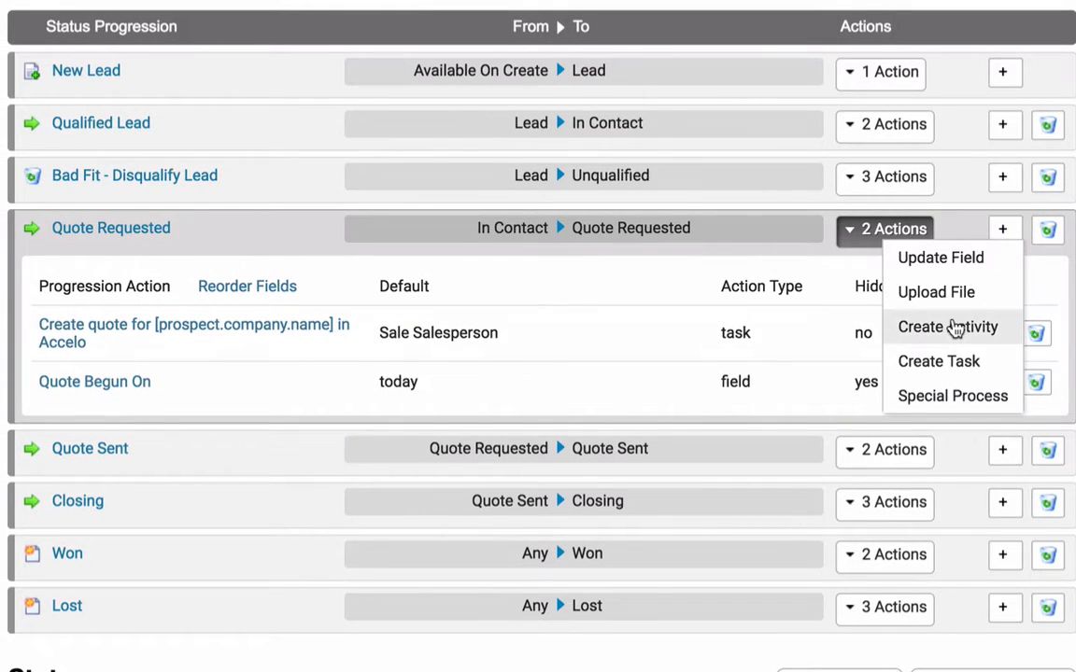
# - Add a Create Activity email to the Sale Contact thanking them, promising a quote, merging [prospect.company.name]
pyautogui.click(949, 327)
pyautogui.write('Email: Th')
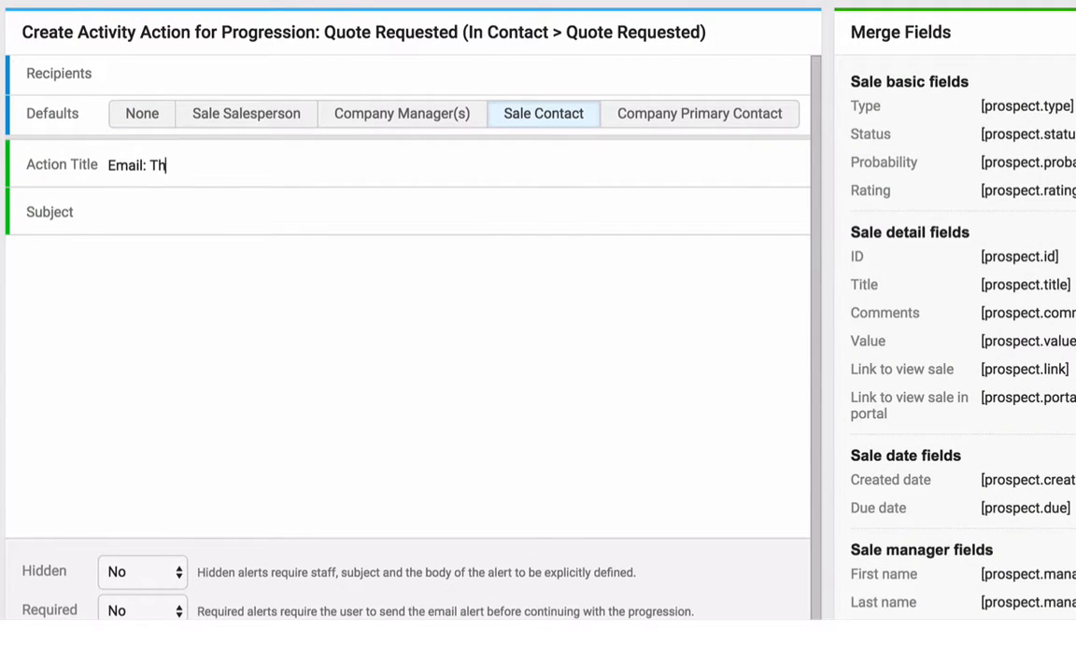
pyautogui.write('anks for the opportunity to work together')
pyautogui.click(407, 387)
pyautogui.write('Hi')
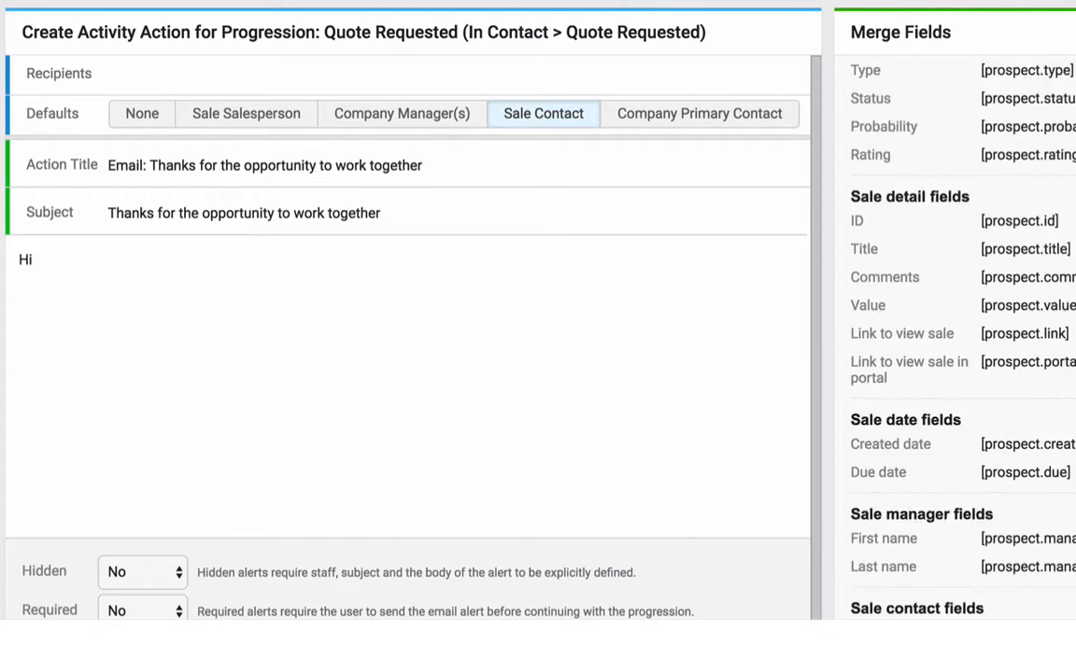
pyautogui.scroll(-3)
pyautogui.write(' [prospect.contact.firstname],')
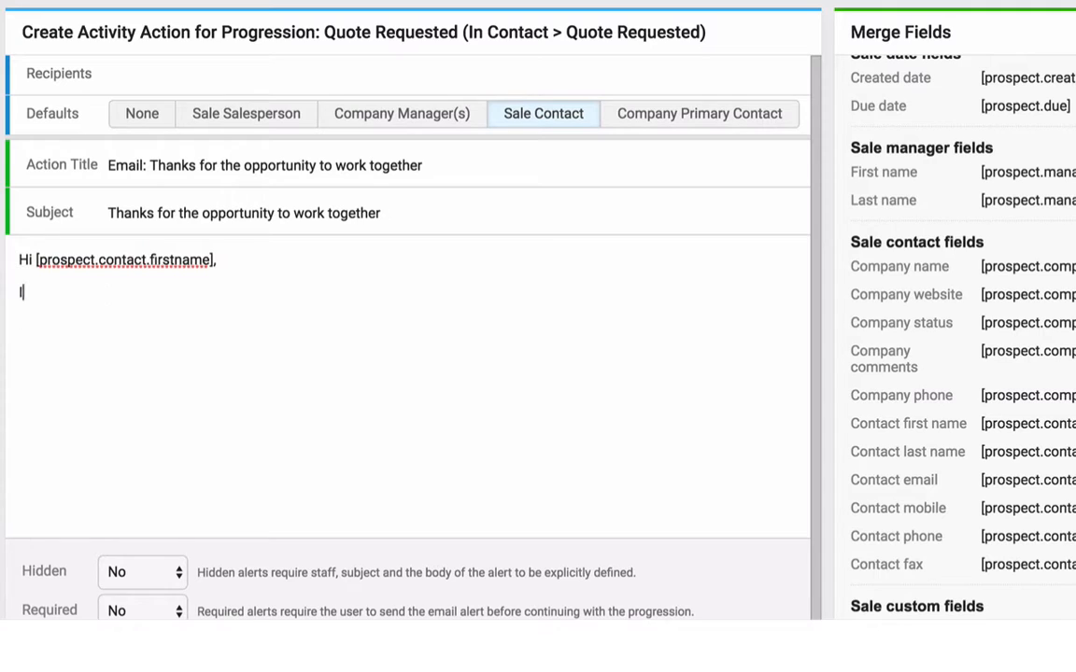
pyautogui.write("I'm looking forward to working with you! You should see a")
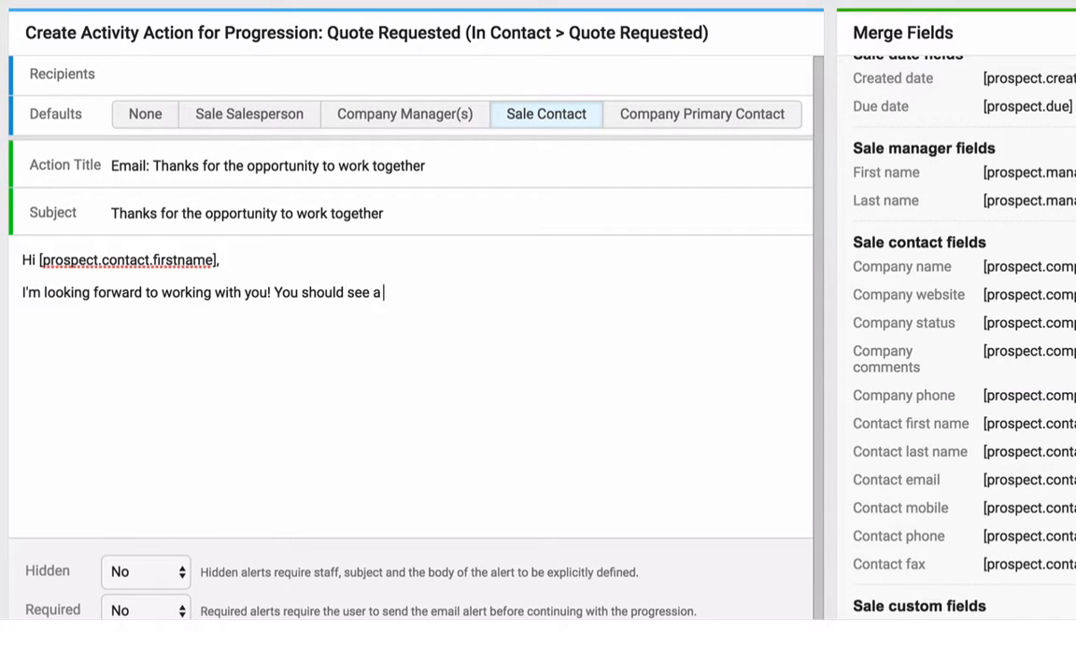
pyautogui.write('quote from me in the next few hours. I think our Digital Agency and')
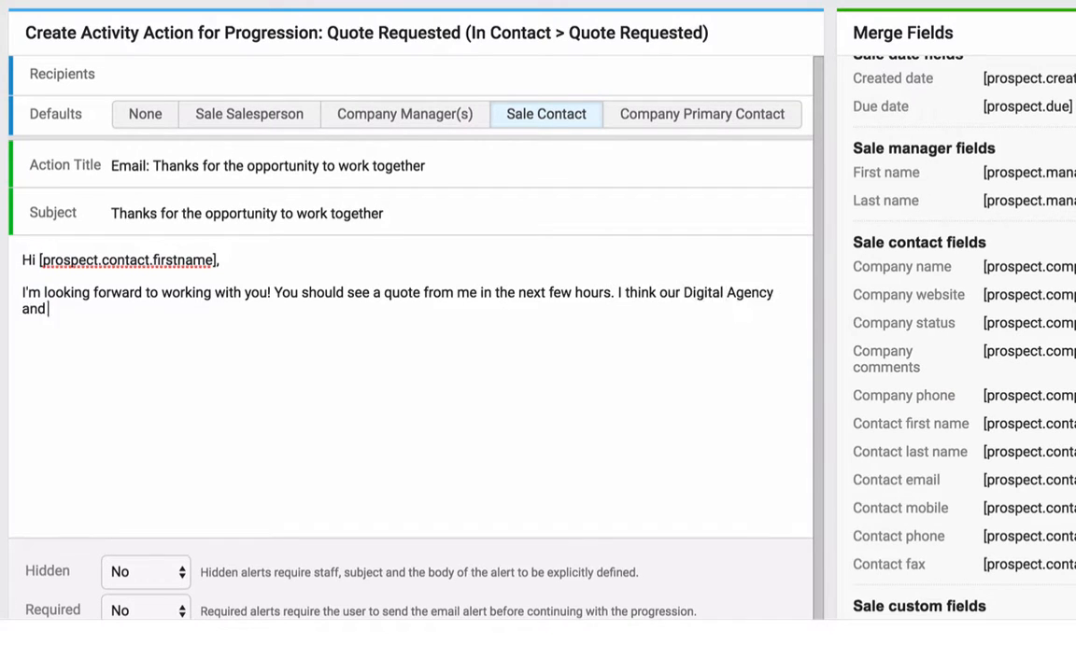
pyautogui.write('[prospect.company.name] are going to have a lot of success toge')
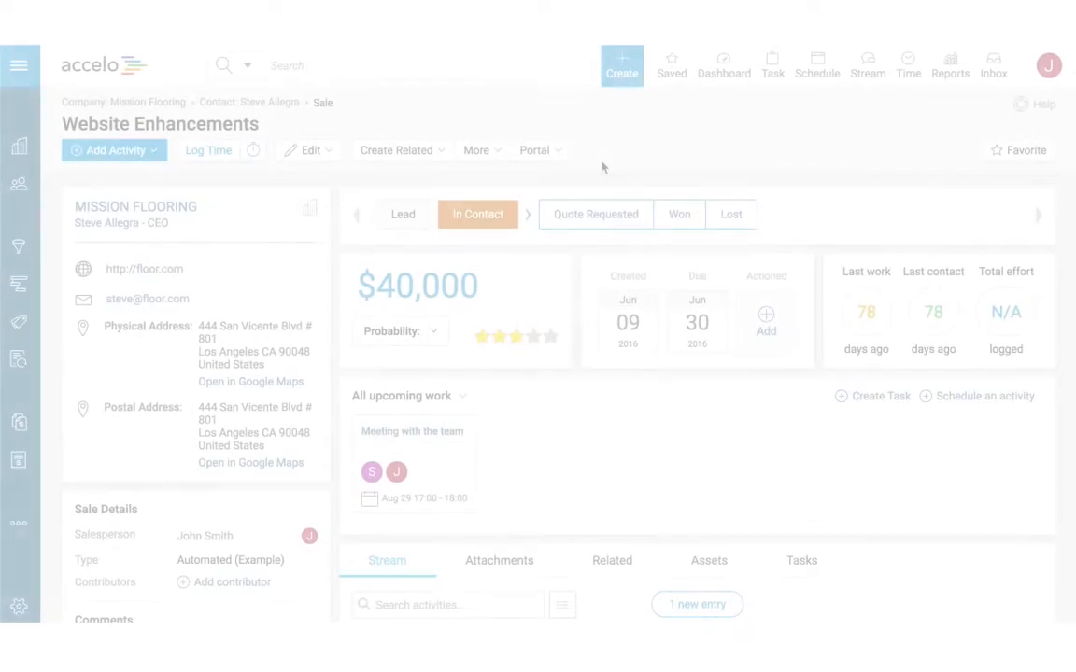
pyautogui.moveTo(594, 213)
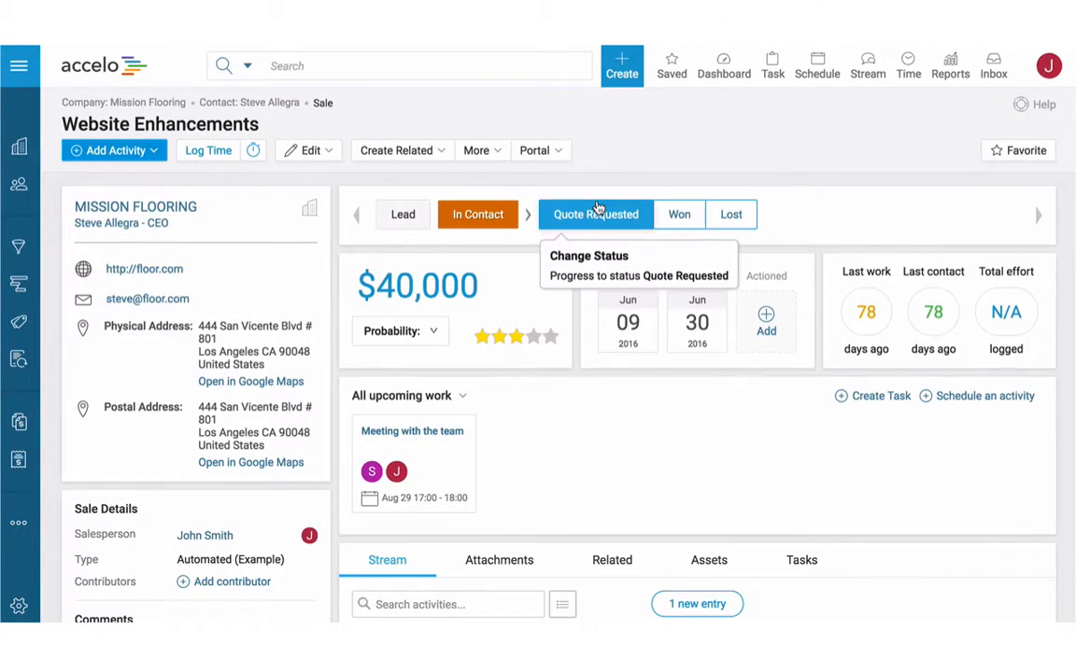
# - Move Website Enhancements to Quote Requested, bringing up the prefilled quote task for Mission Flooring
pyautogui.click(594, 213)
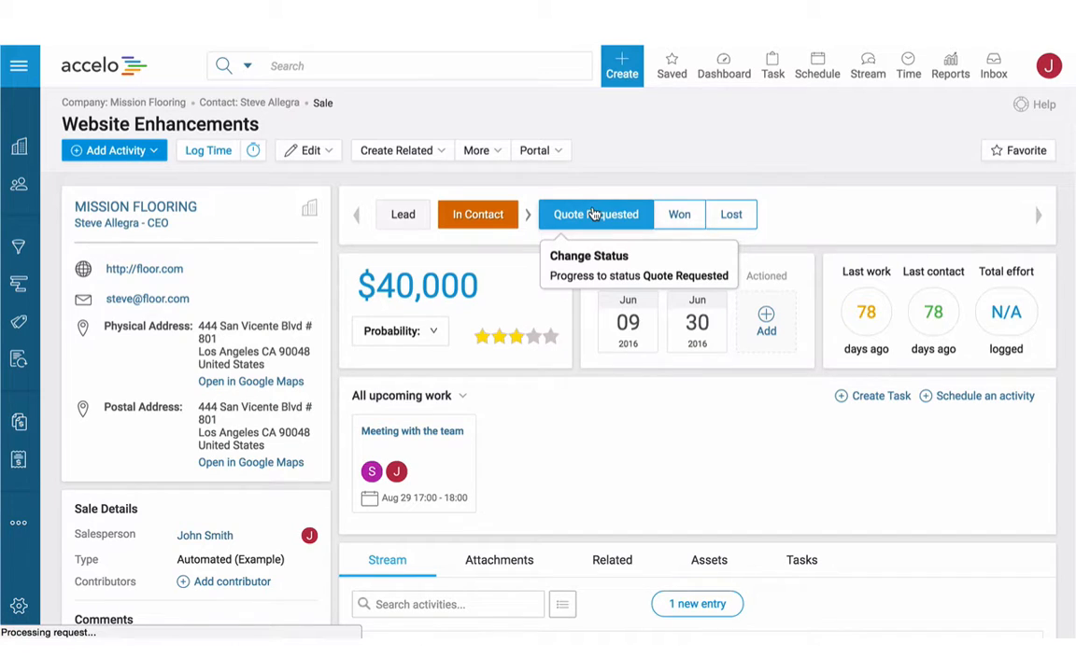
pyautogui.click(595, 213)
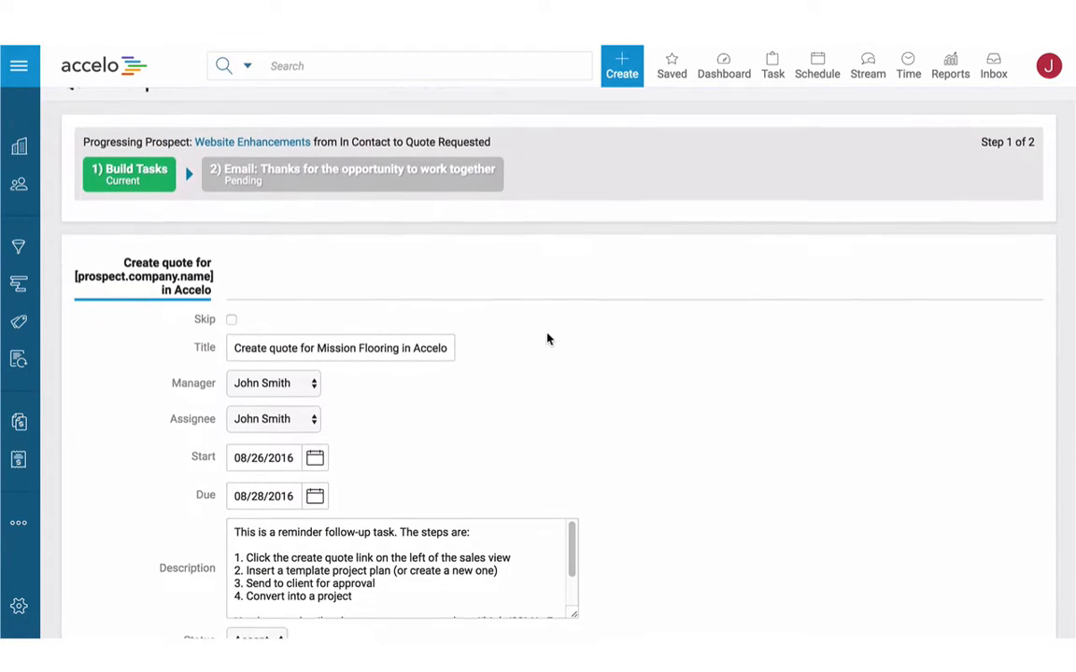
pyautogui.scroll(-3)
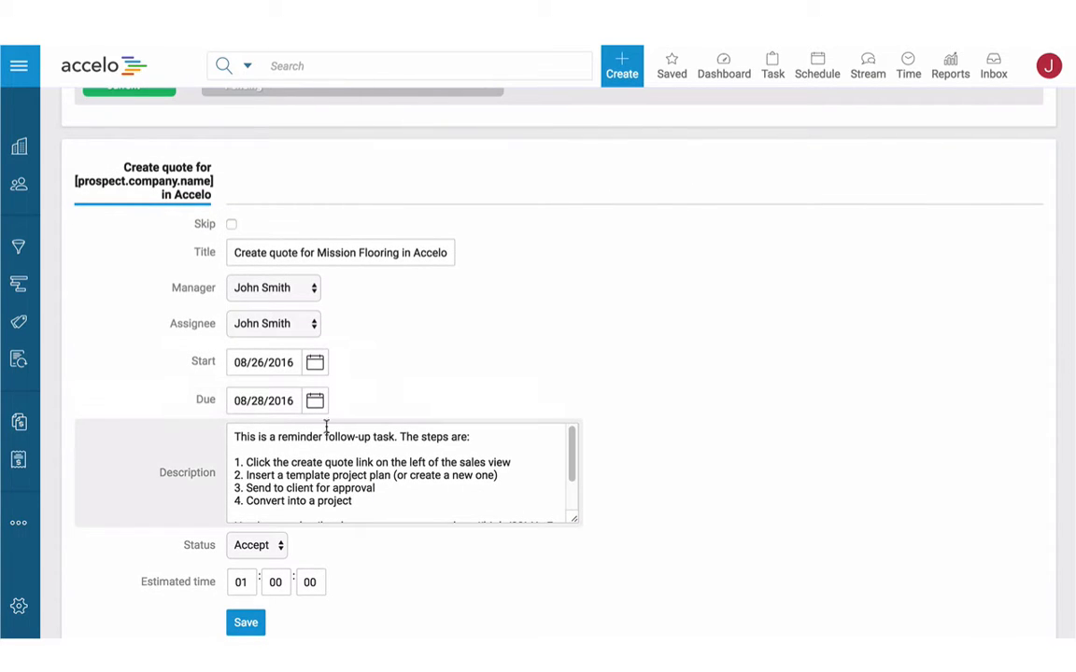
pyautogui.moveTo(391, 486)
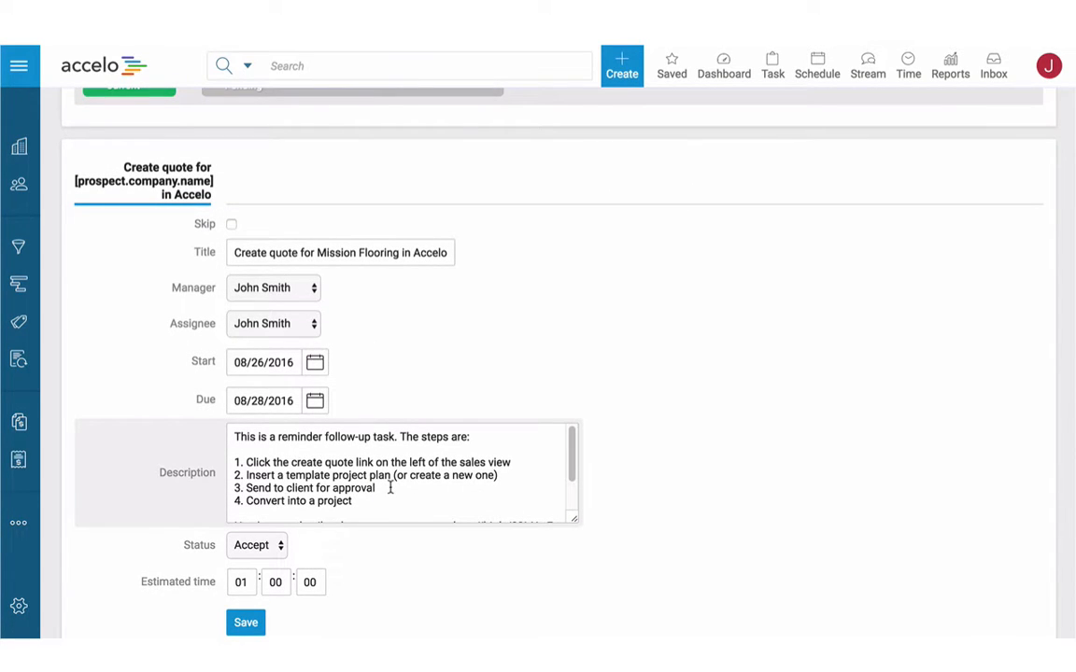
pyautogui.click(246, 624)
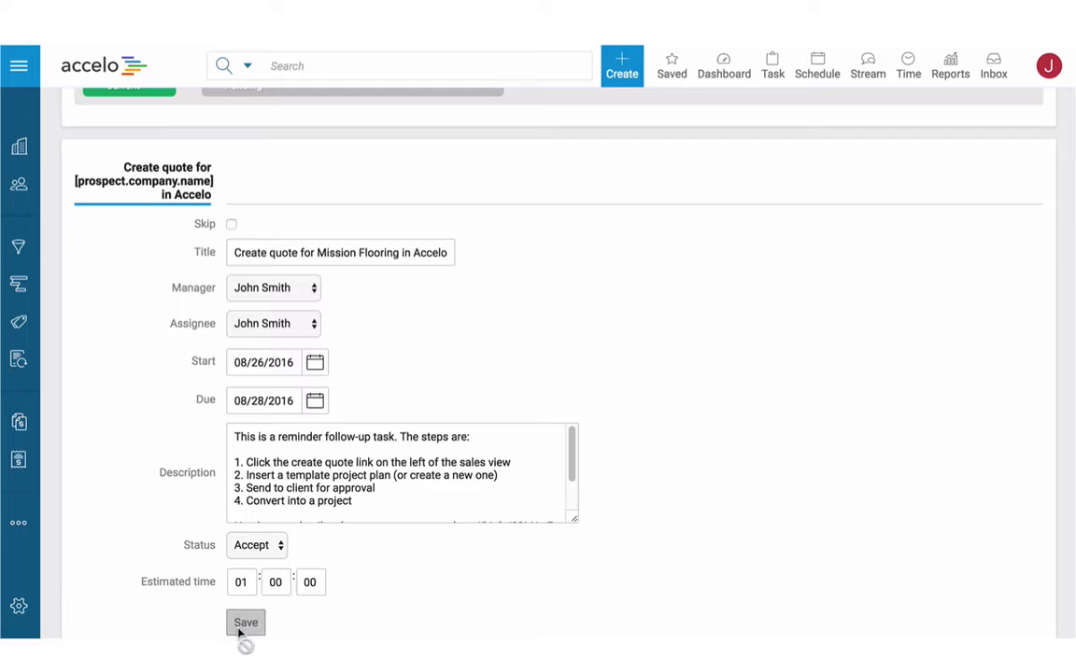
pyautogui.click(246, 624)
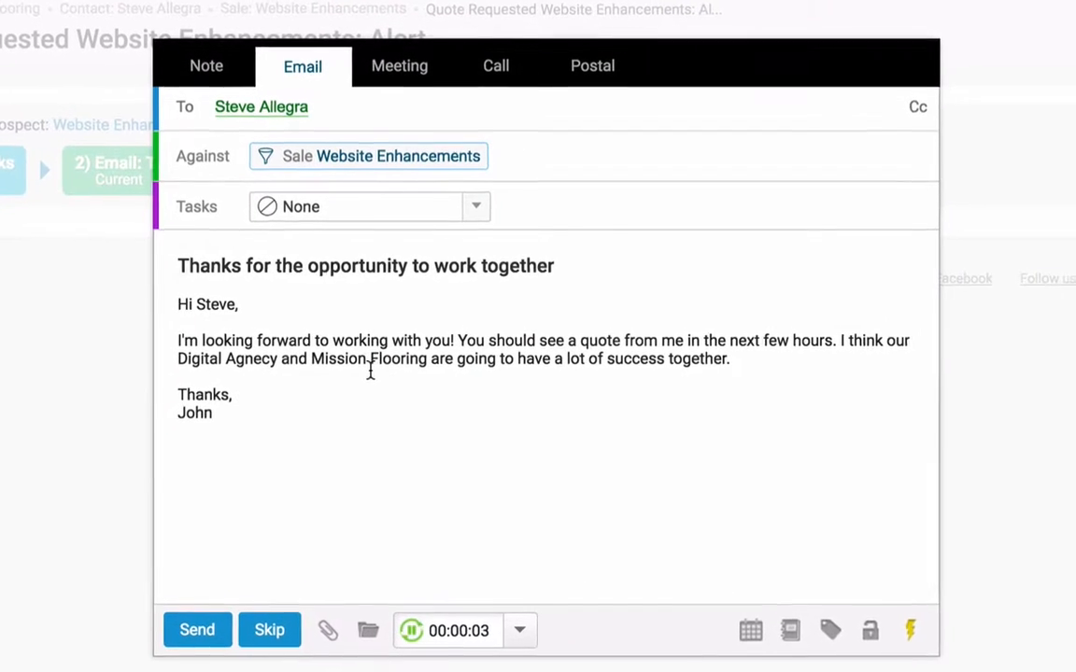
pyautogui.doubleClick(216, 303)
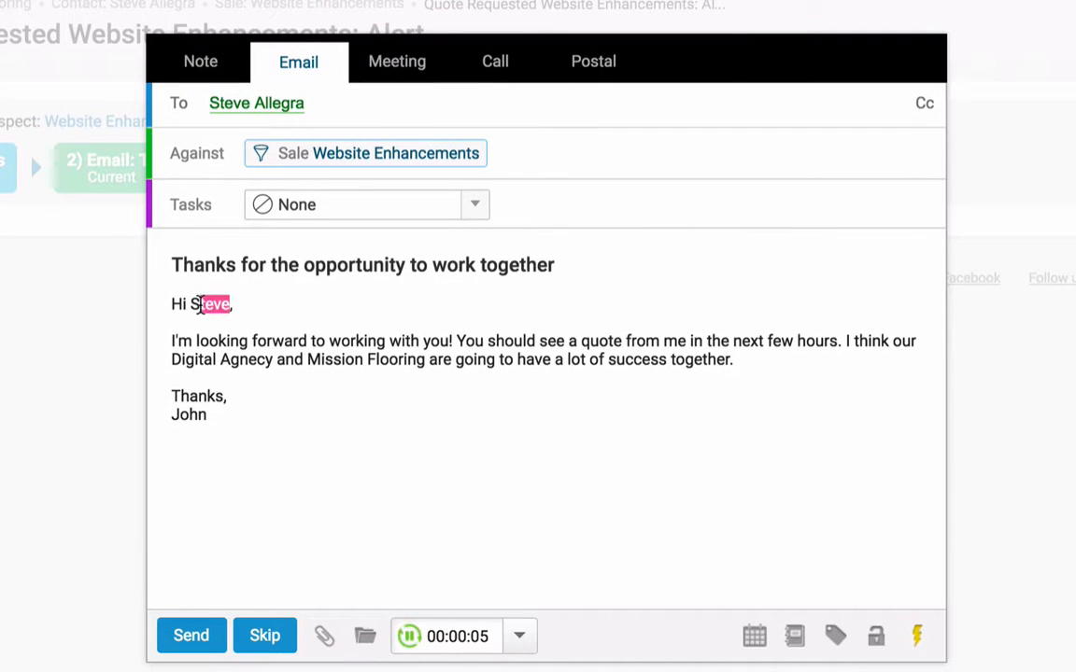